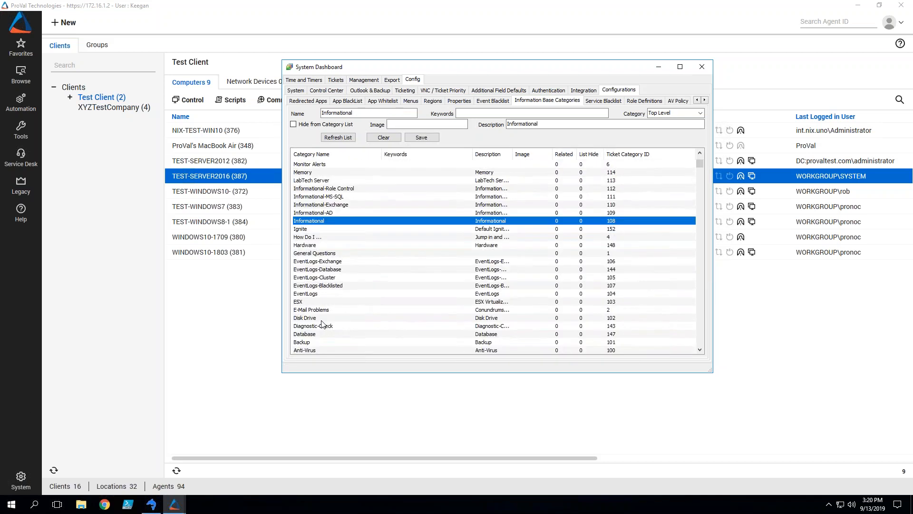
# Scroll the Information Base Categories list and load Performance-Server OS, ticket category ID 124
pyautogui.scroll(-3)
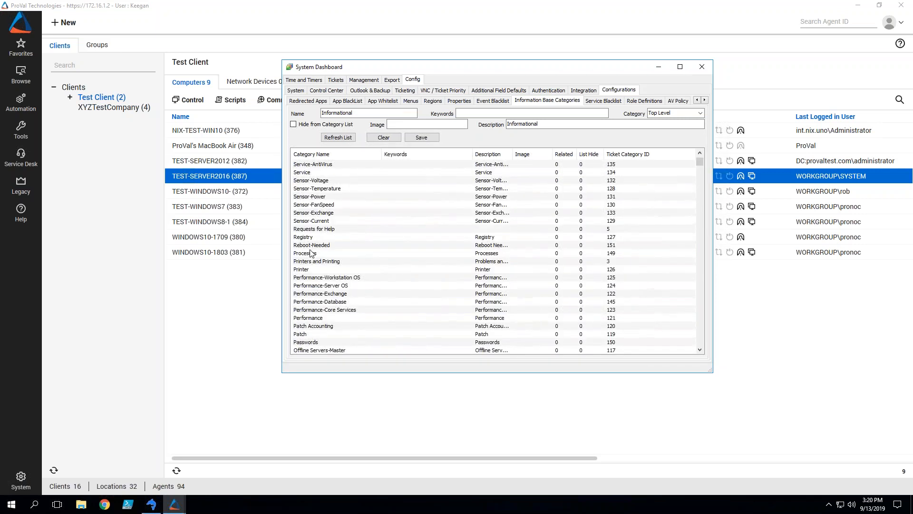
pyautogui.moveTo(327, 210)
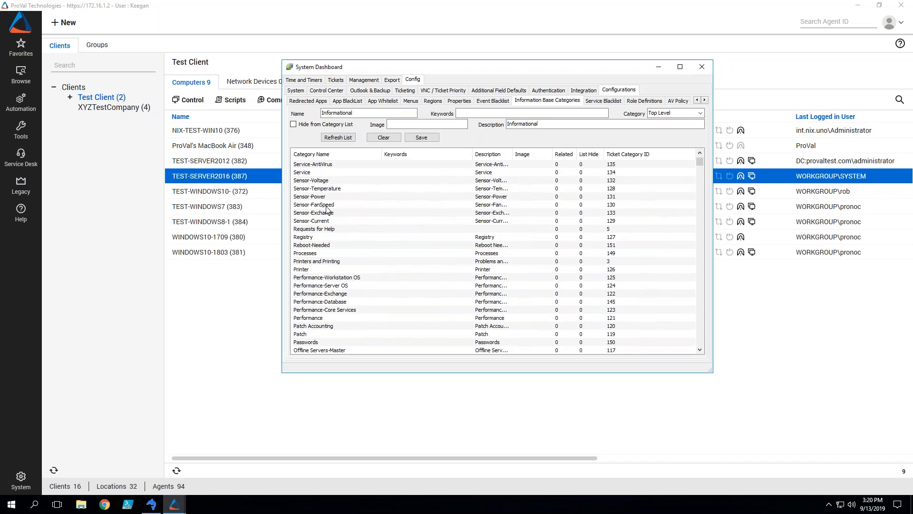
pyautogui.scroll(-3)
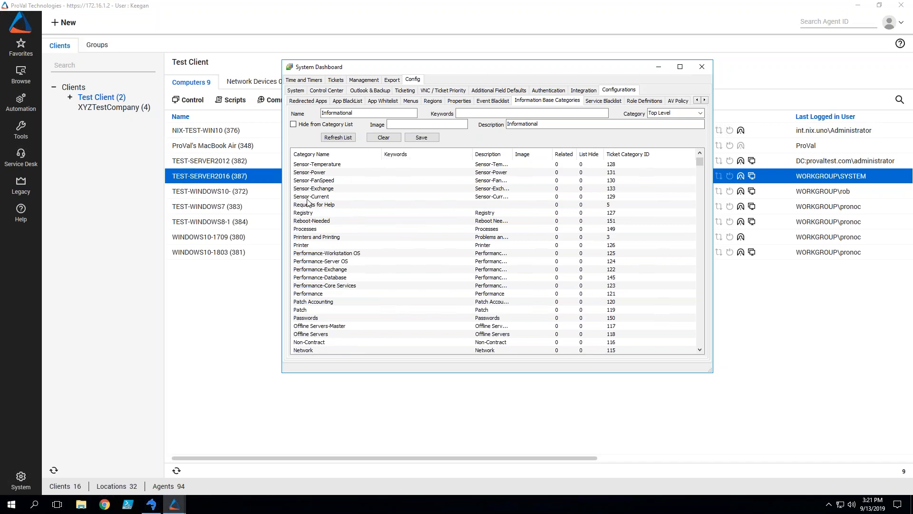
pyautogui.click(327, 252)
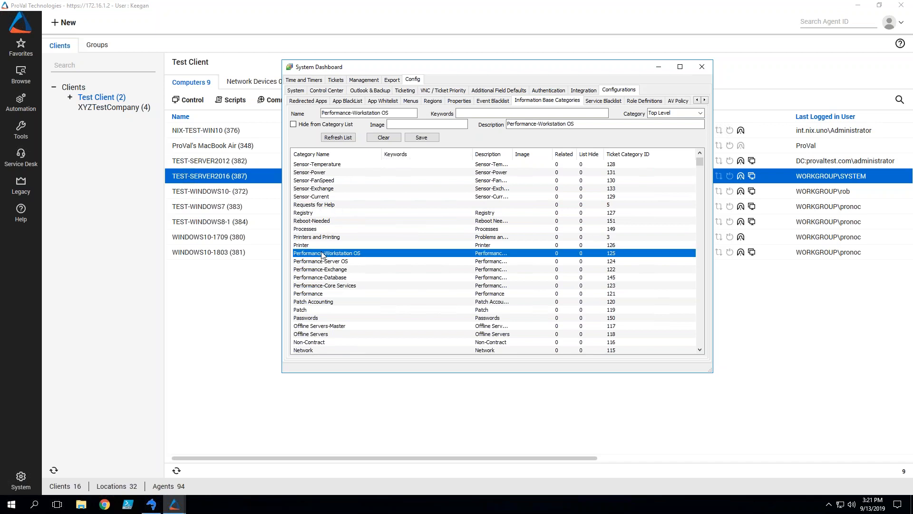
pyautogui.moveTo(334, 264)
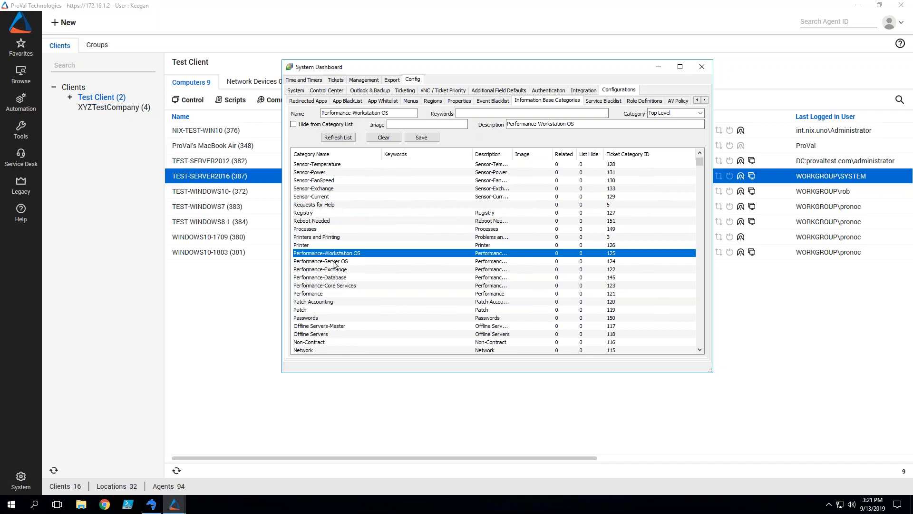
pyautogui.click(319, 261)
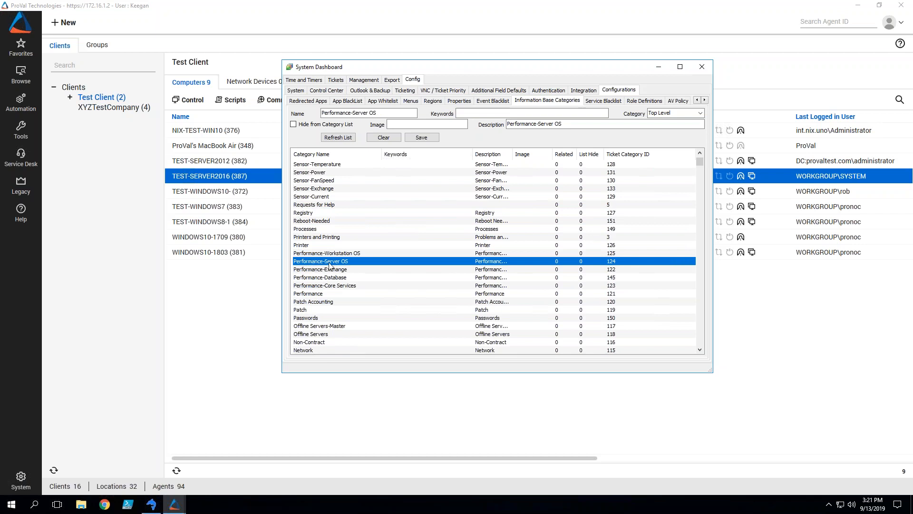
pyautogui.moveTo(347, 261)
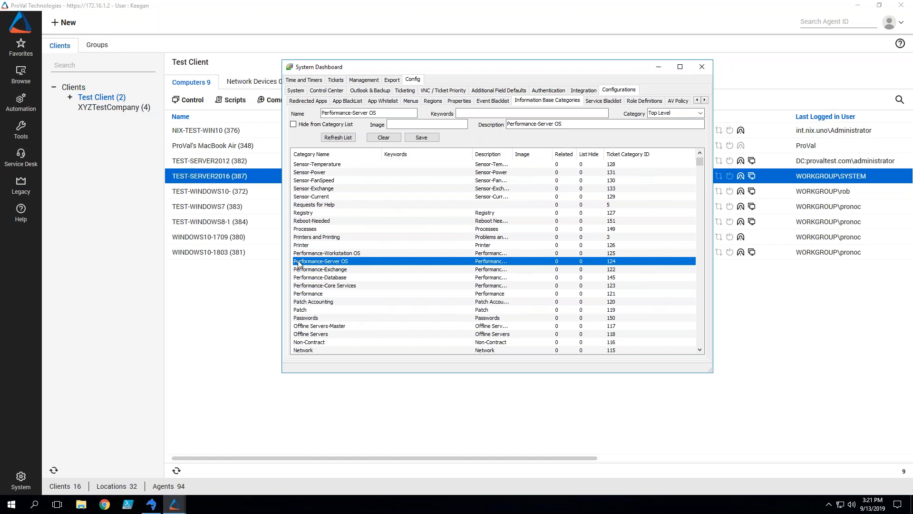
pyautogui.moveTo(319, 263)
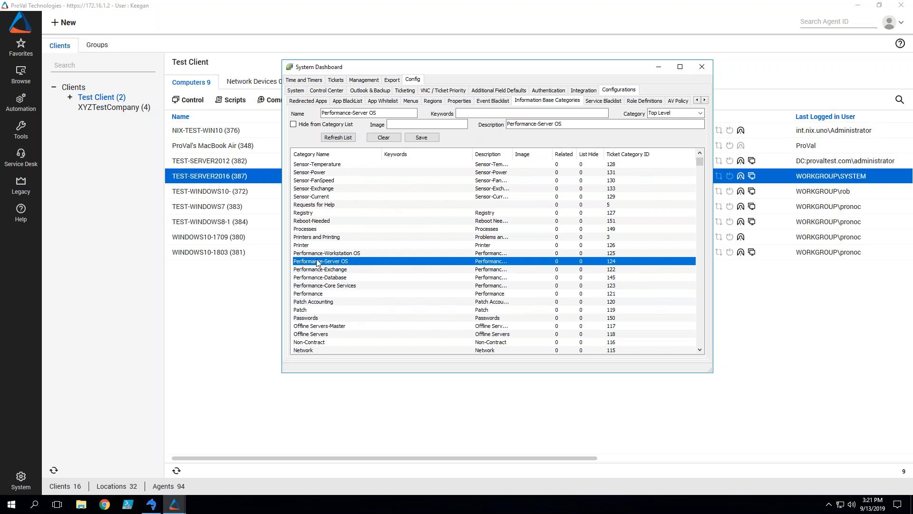
pyautogui.moveTo(337, 254)
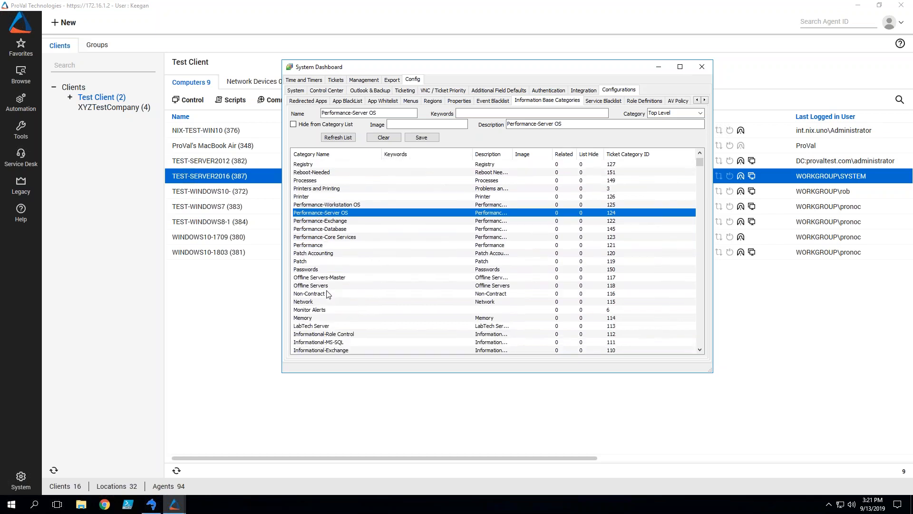
pyautogui.scroll(-3)
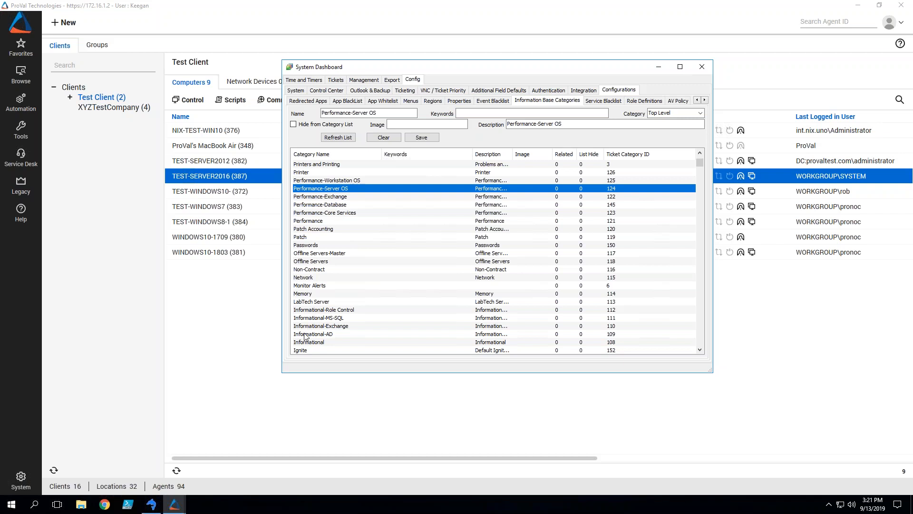
pyautogui.moveTo(239, 508)
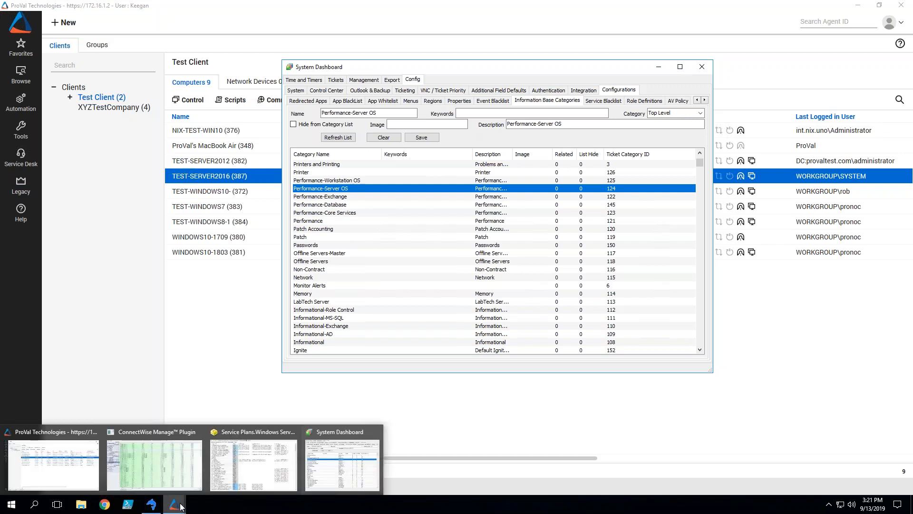
# Switch to the ConnectWise Manage plugin's Ticket Category mapping list
pyautogui.click(153, 432)
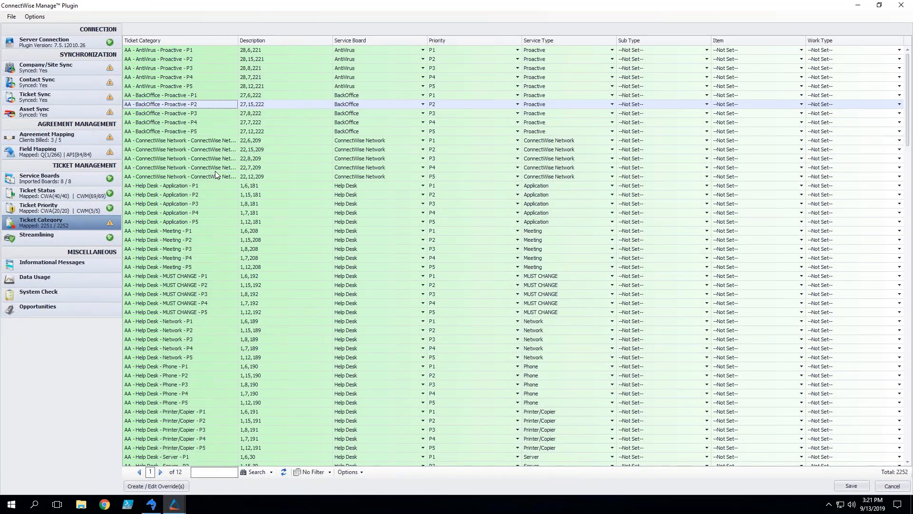
pyautogui.moveTo(284, 113)
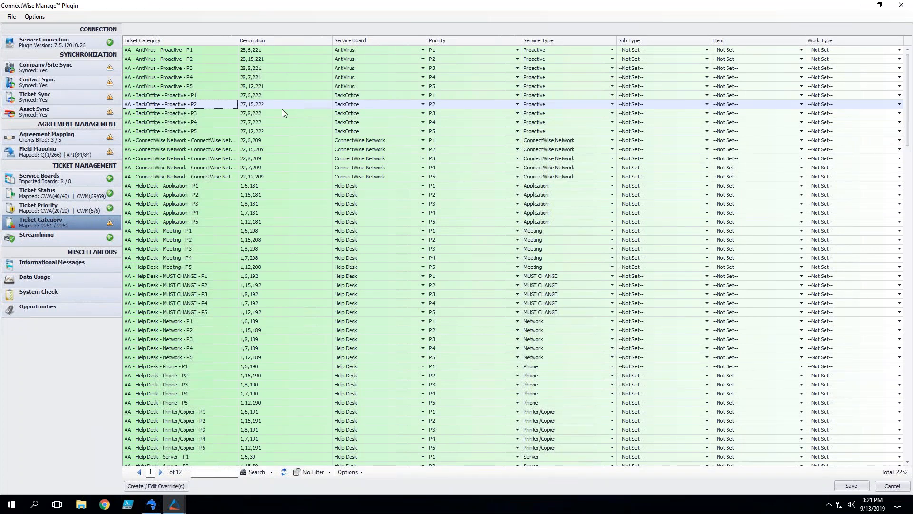
pyautogui.moveTo(550, 66)
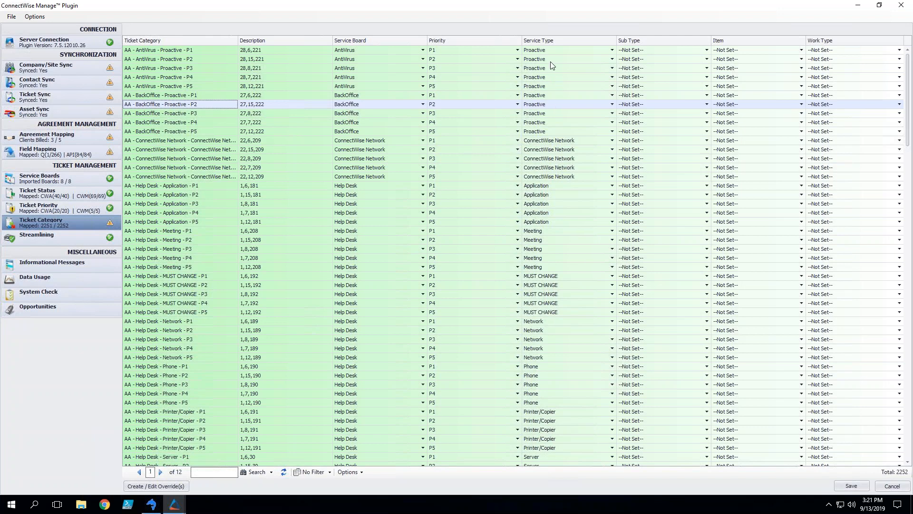
pyautogui.moveTo(162, 55)
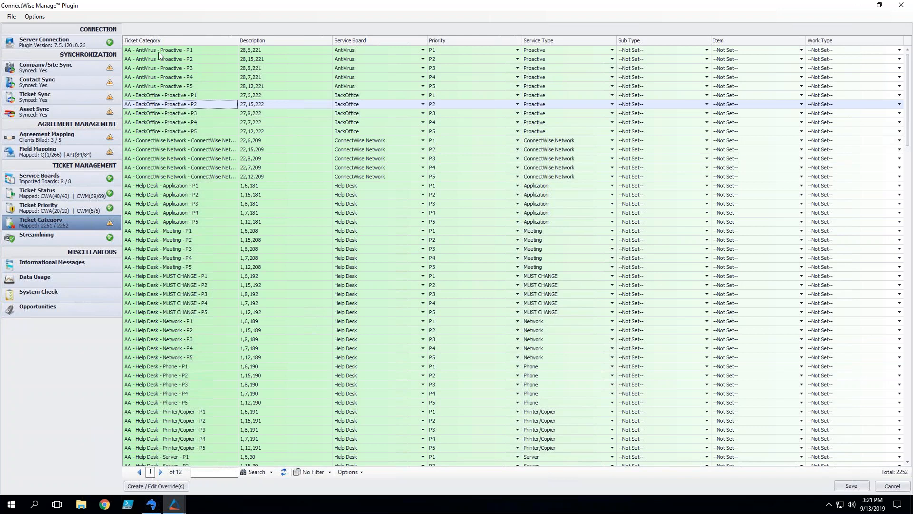
pyautogui.moveTo(145, 136)
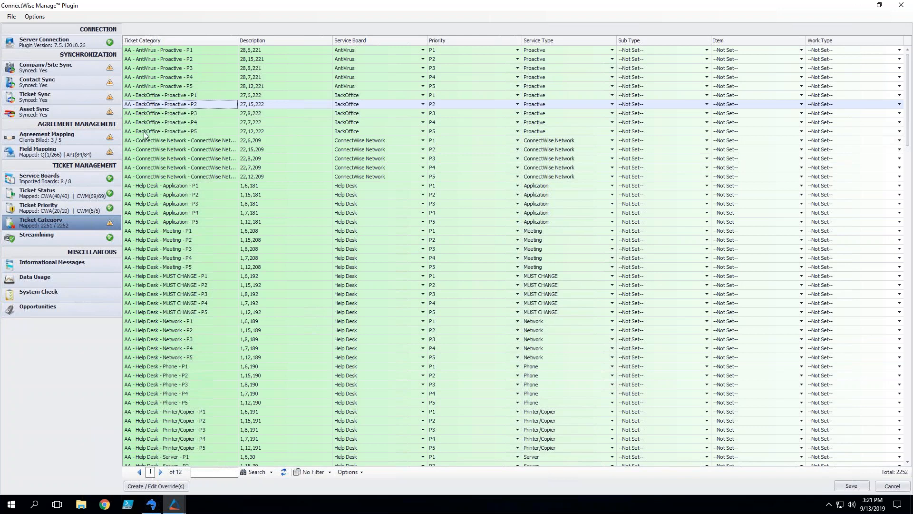
pyautogui.moveTo(136, 122)
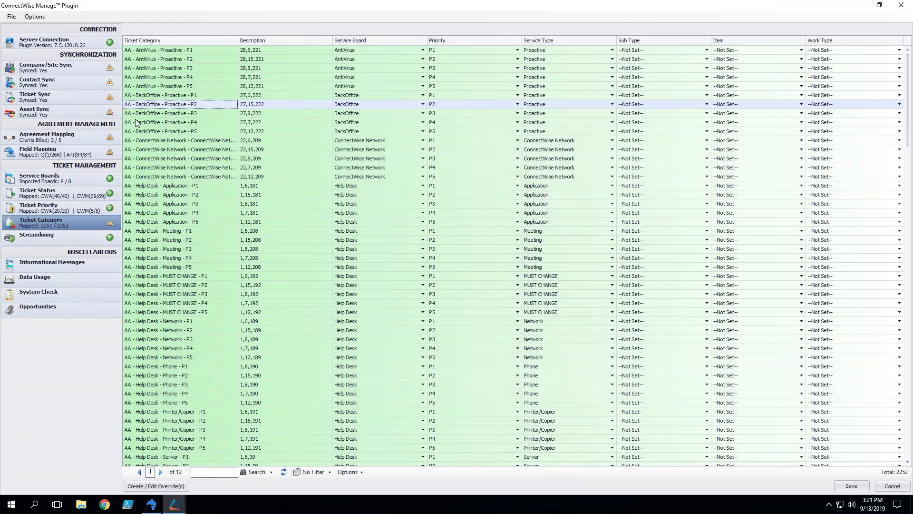
pyautogui.moveTo(177, 53)
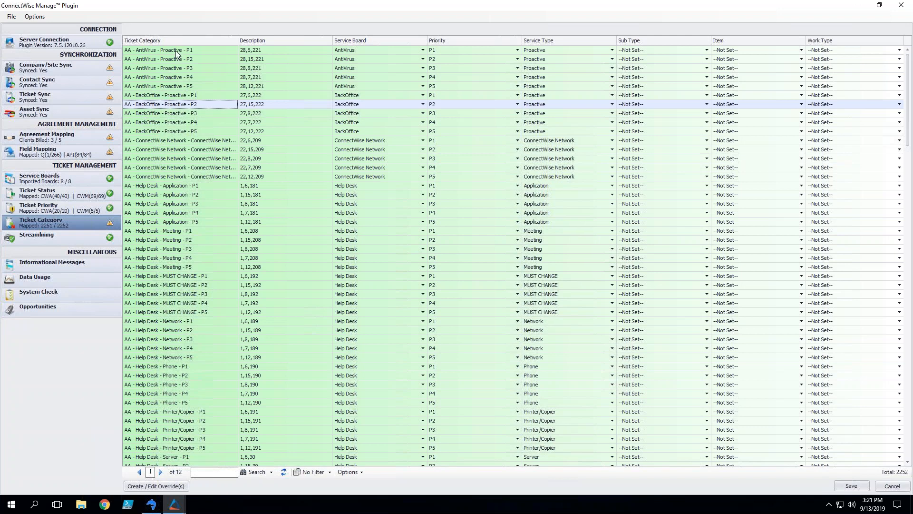
pyautogui.moveTo(177, 134)
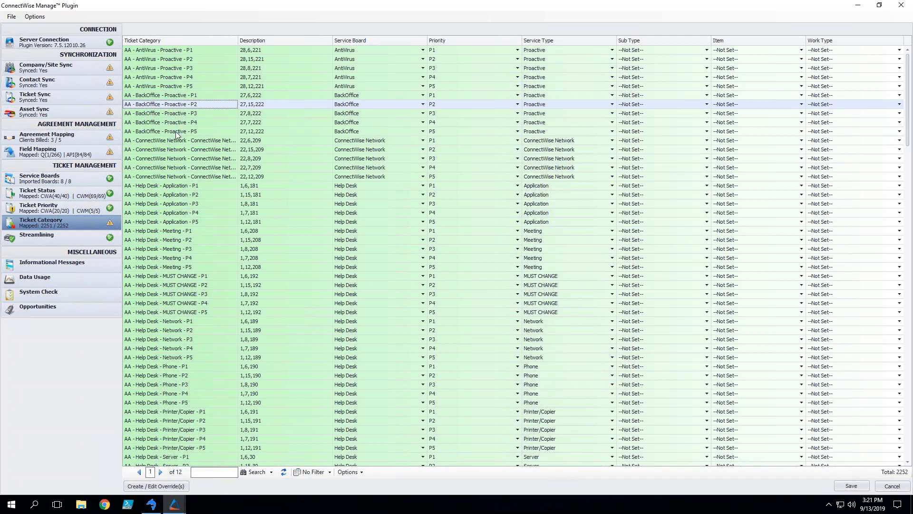
pyautogui.moveTo(549, 132)
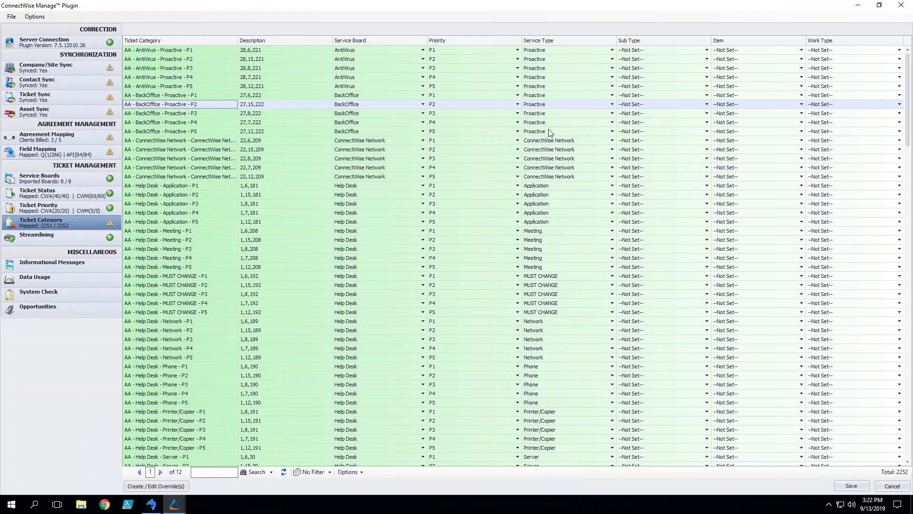
pyautogui.moveTo(658, 124)
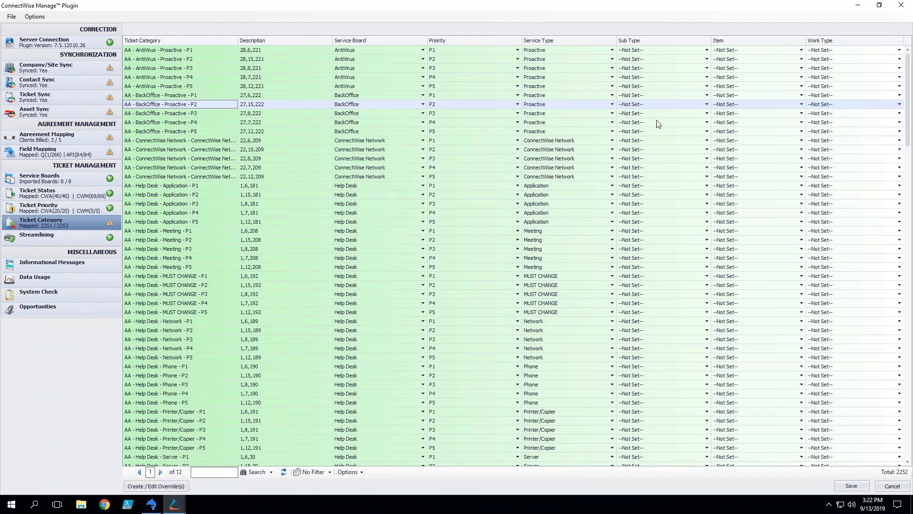
pyautogui.moveTo(545, 137)
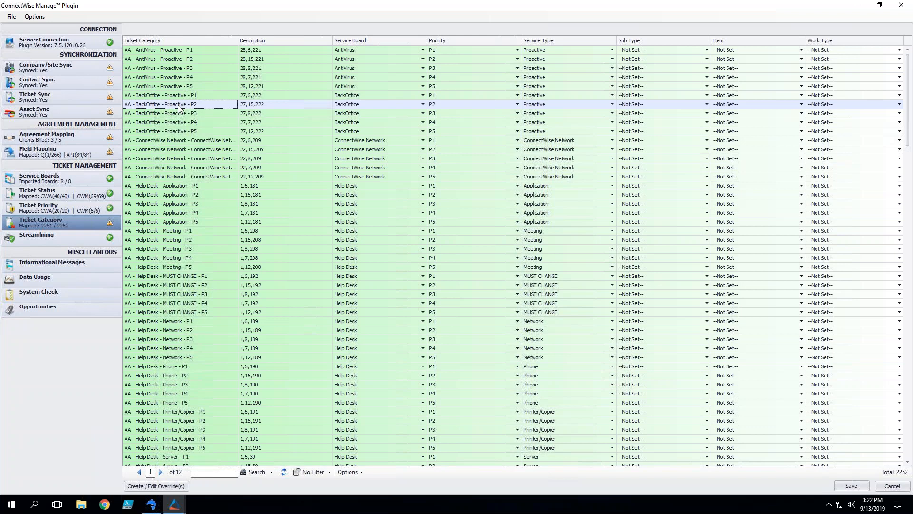
pyautogui.moveTo(264, 113)
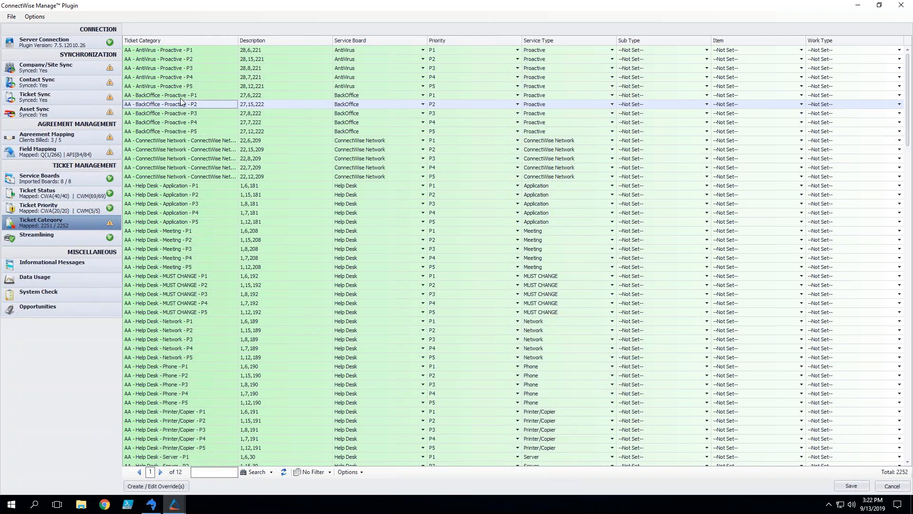
pyautogui.moveTo(114, 341)
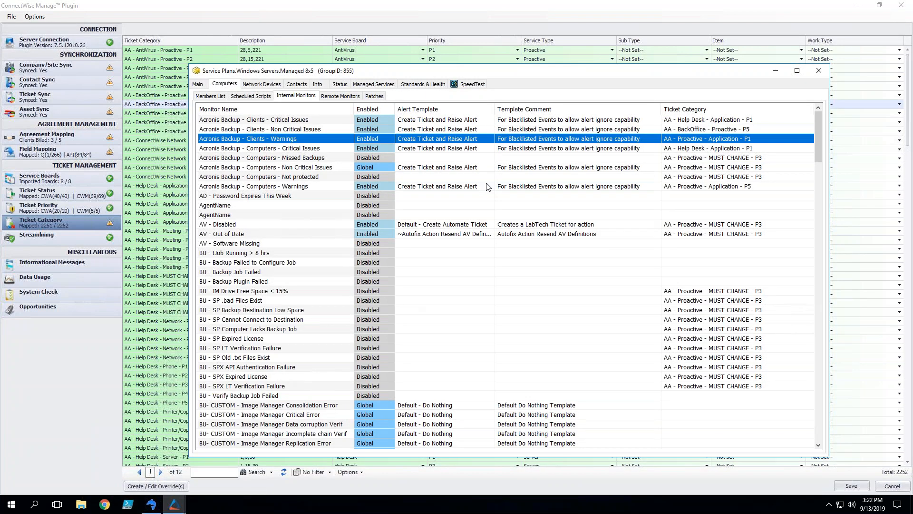
# Review the Acronis Backup monitors and select Computers - Critical Issues to edit
pyautogui.click(253, 119)
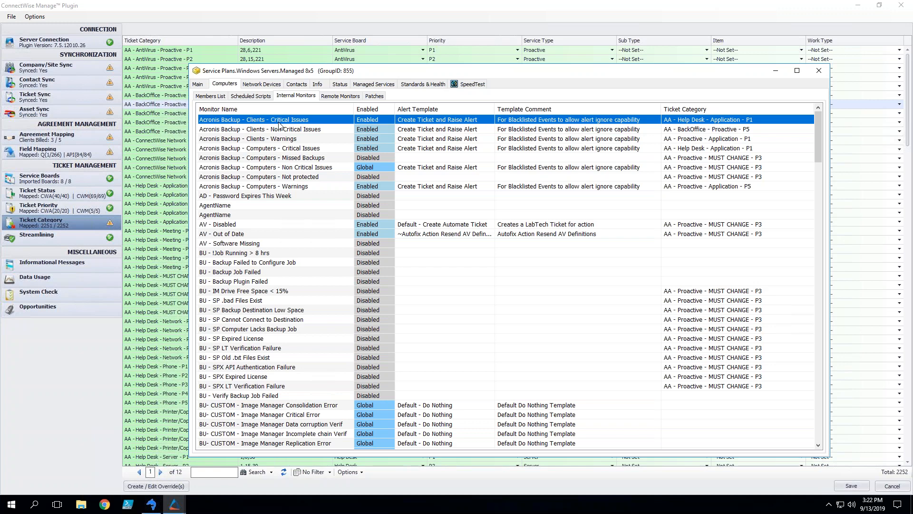
pyautogui.moveTo(267, 299)
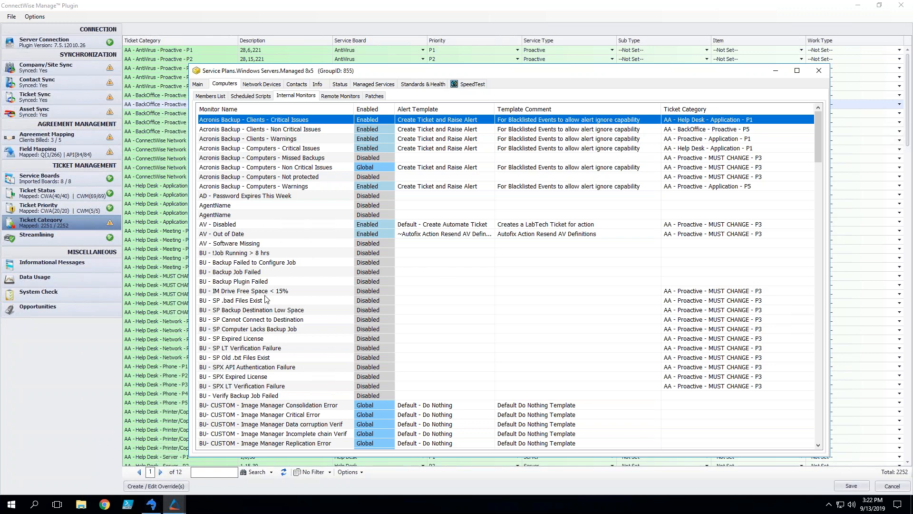
pyautogui.moveTo(266, 299)
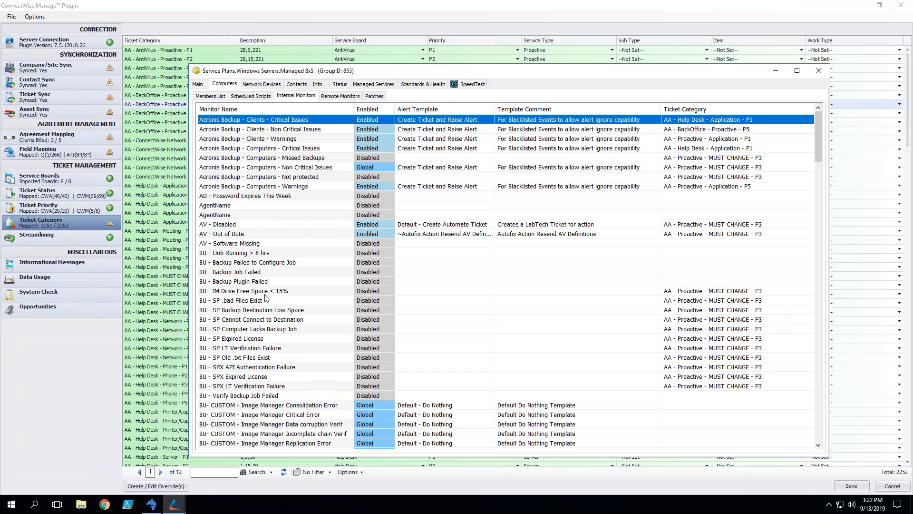
pyautogui.moveTo(715, 138)
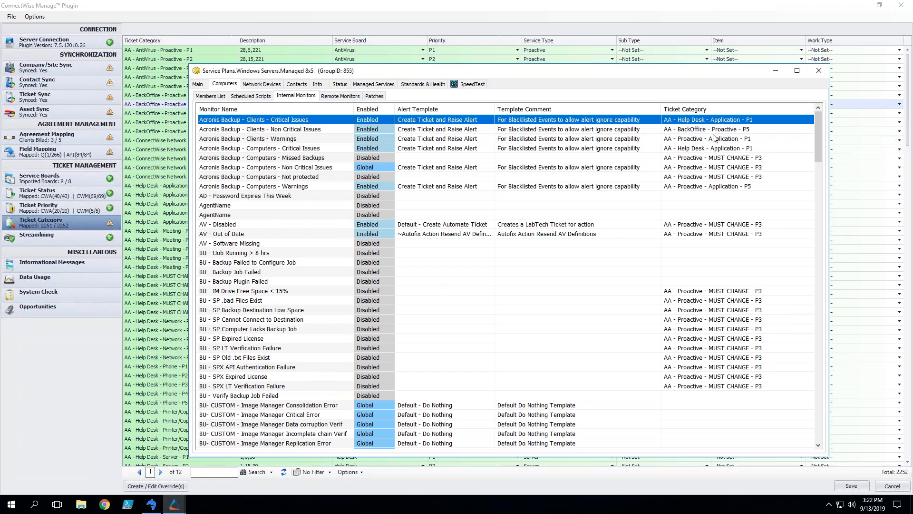
pyautogui.click(249, 139)
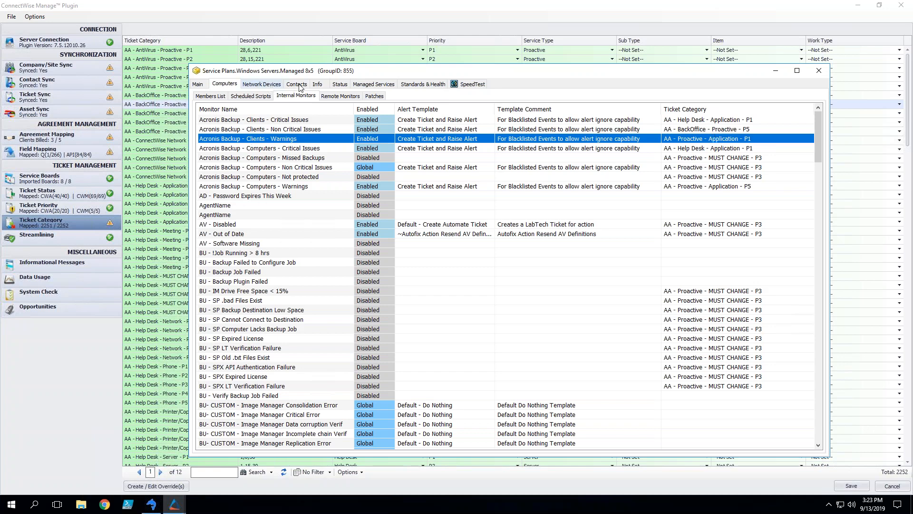
pyautogui.moveTo(459, 173)
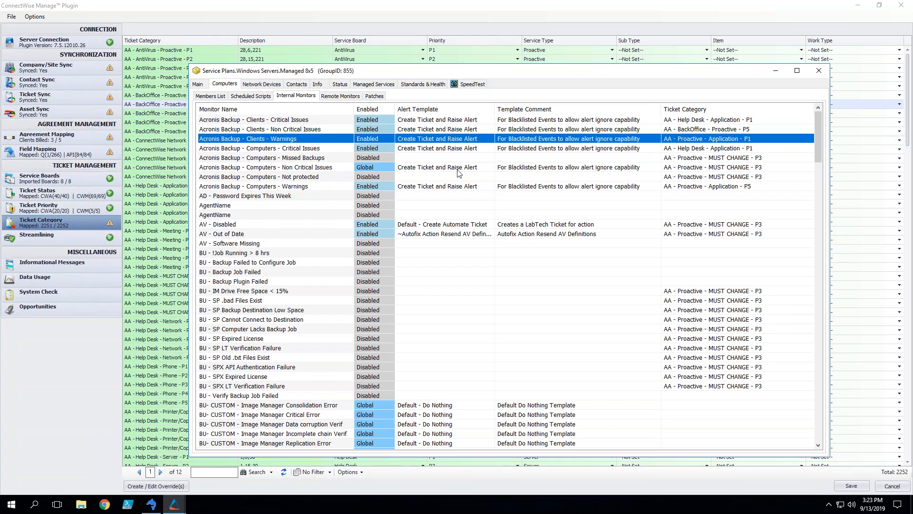
pyautogui.moveTo(693, 158)
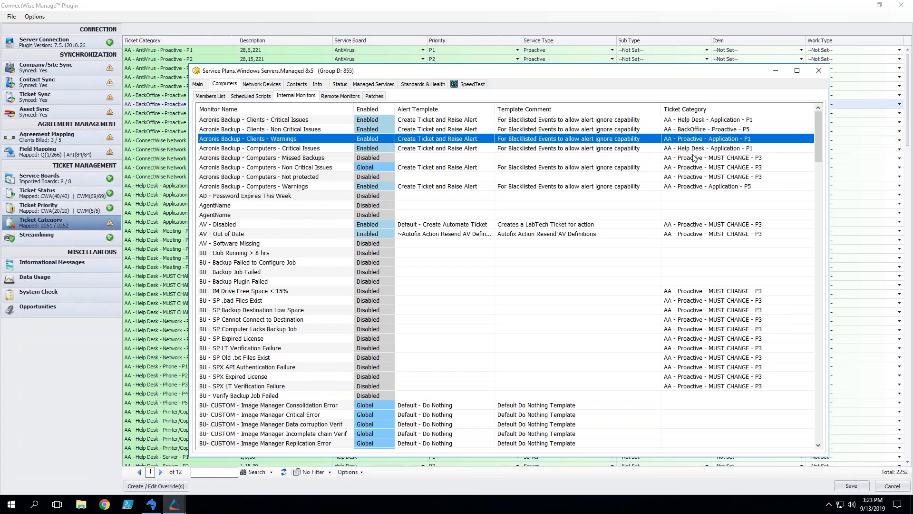
pyautogui.click(262, 148)
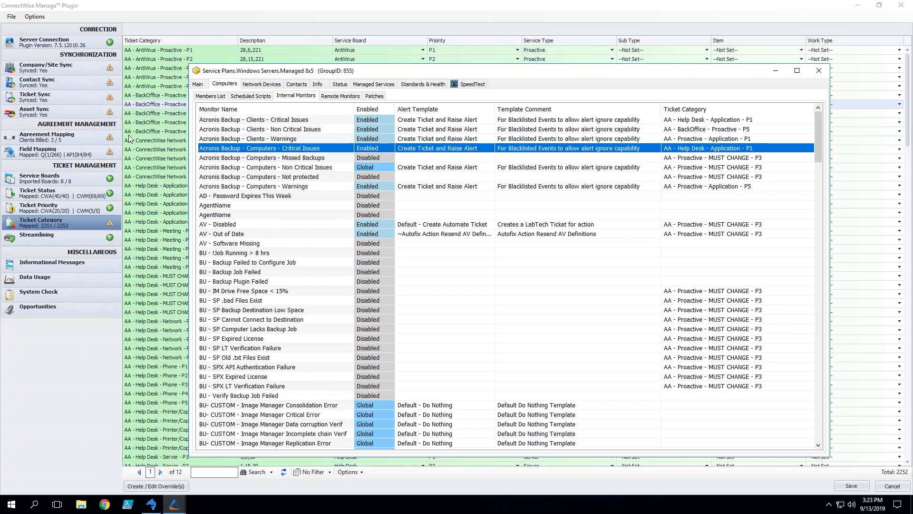
pyautogui.moveTo(329, 217)
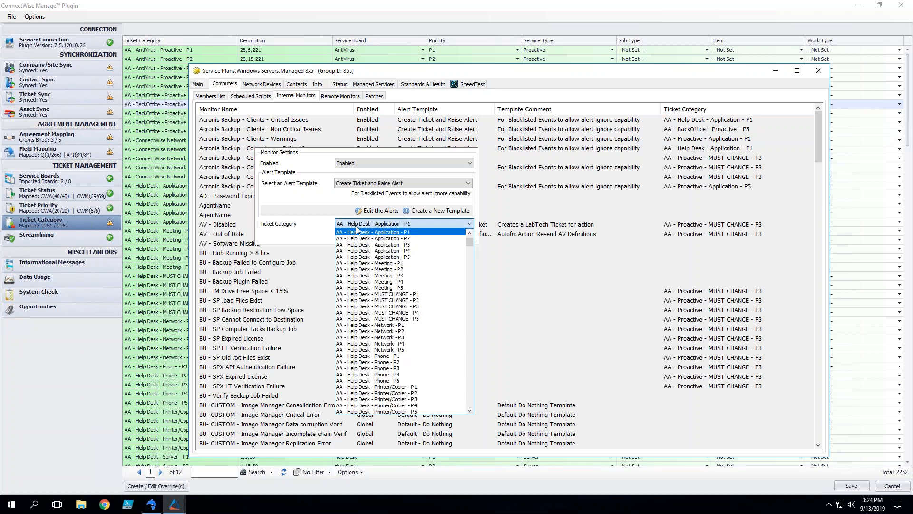
# Set its ticket category to AA - Managed Service Alerts - Workstation - P3 and verify
pyautogui.scroll(-3)
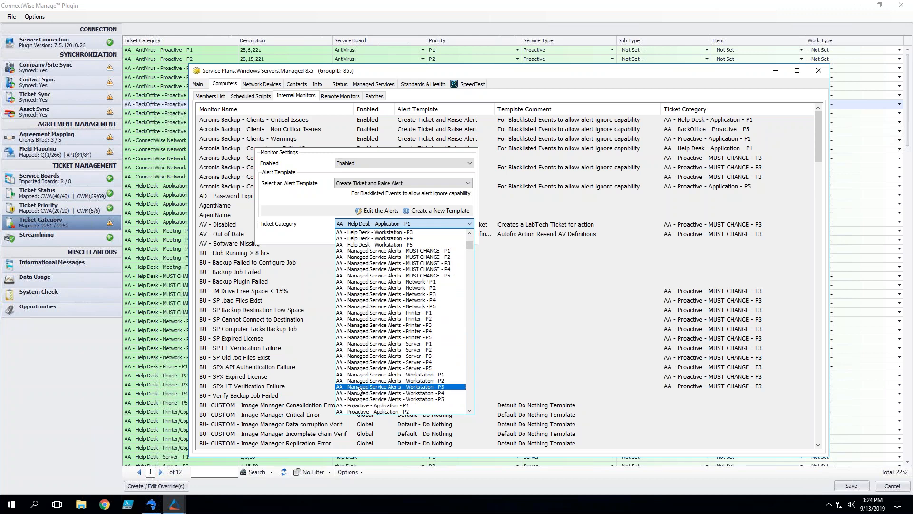
pyautogui.click(389, 387)
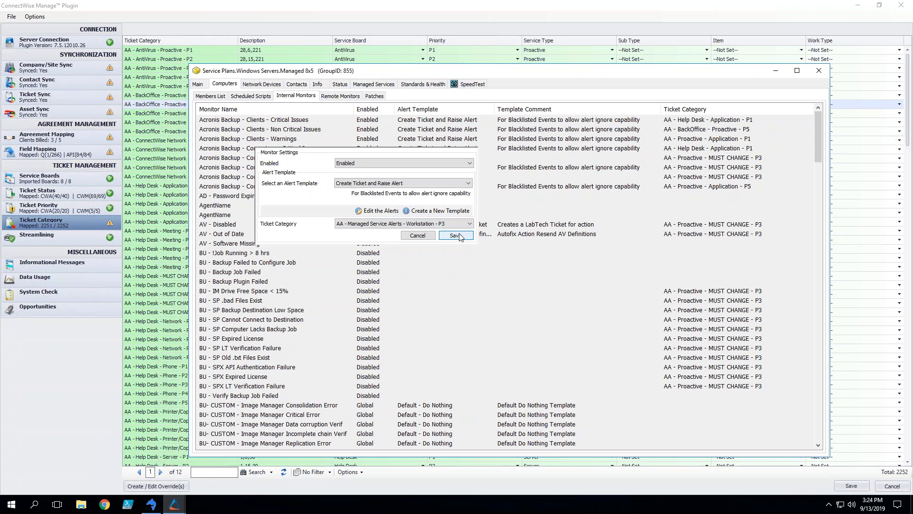
pyautogui.click(453, 235)
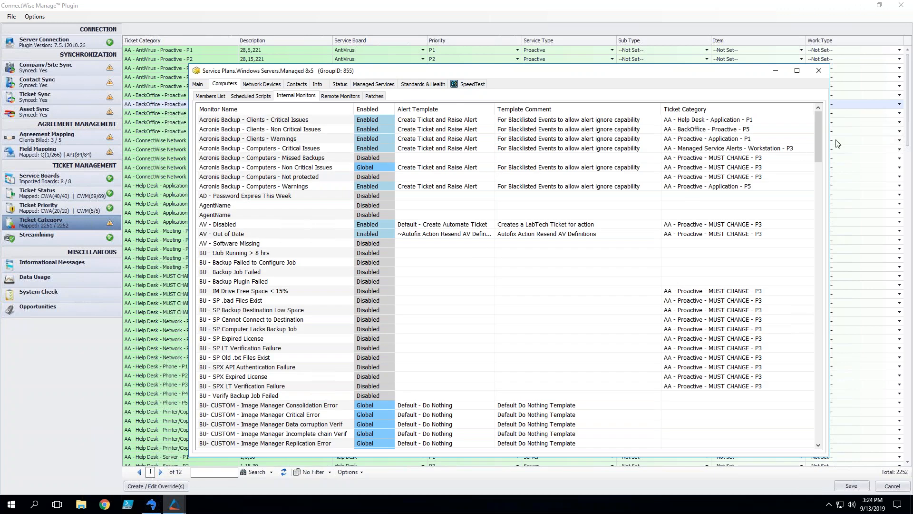
pyautogui.click(262, 147)
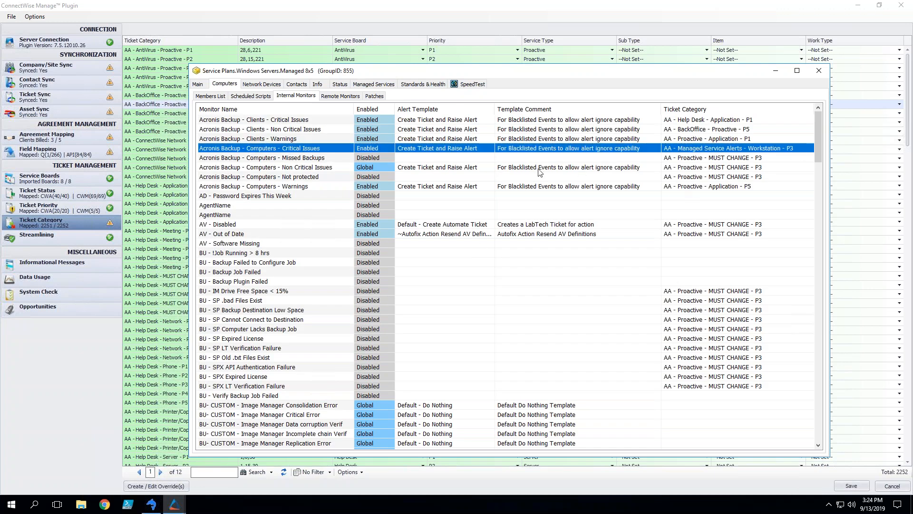
pyautogui.moveTo(666, 153)
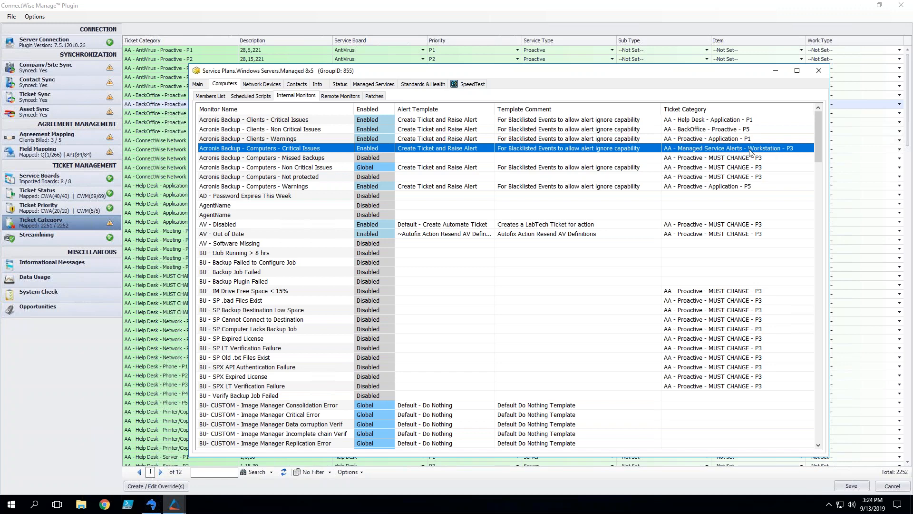
pyautogui.moveTo(754, 156)
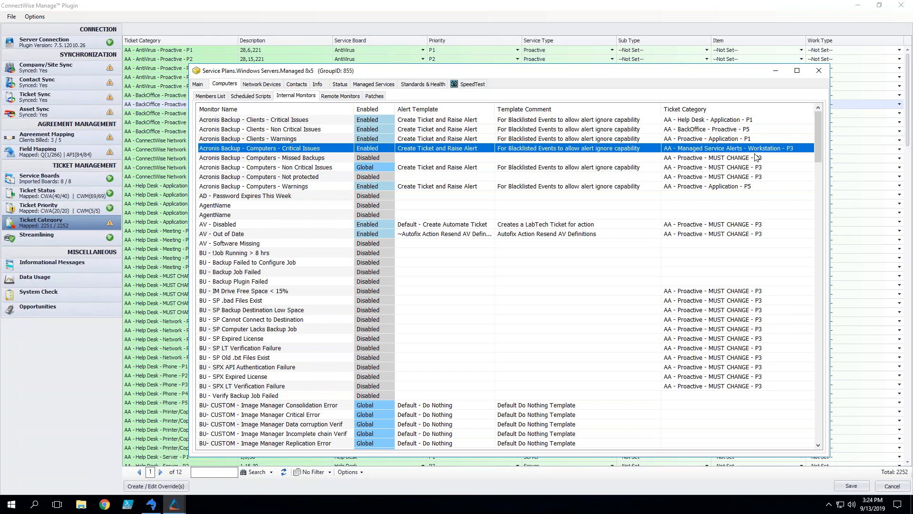
pyautogui.moveTo(166, 48)
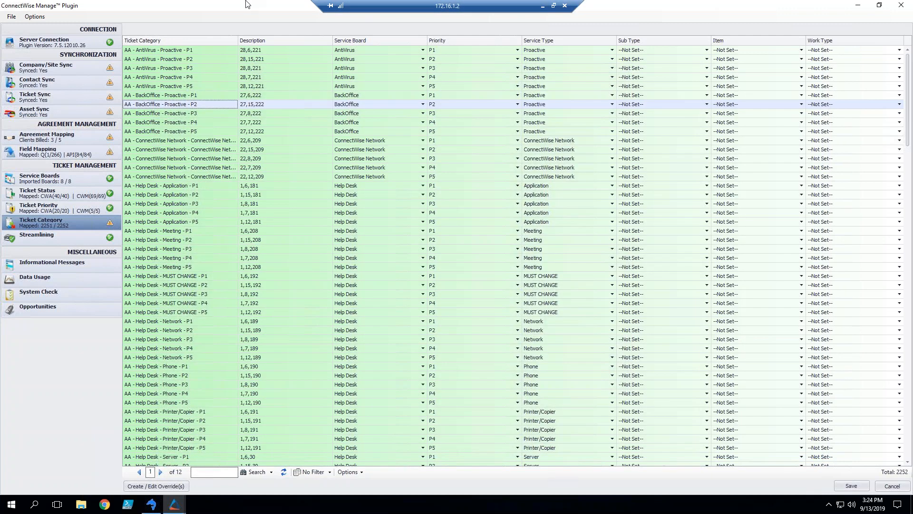
pyautogui.moveTo(459, 119)
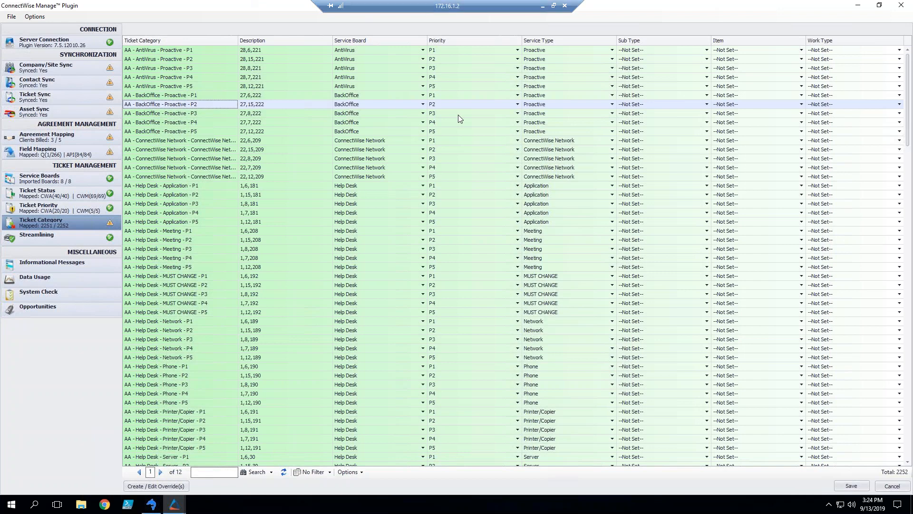
pyautogui.moveTo(609, 62)
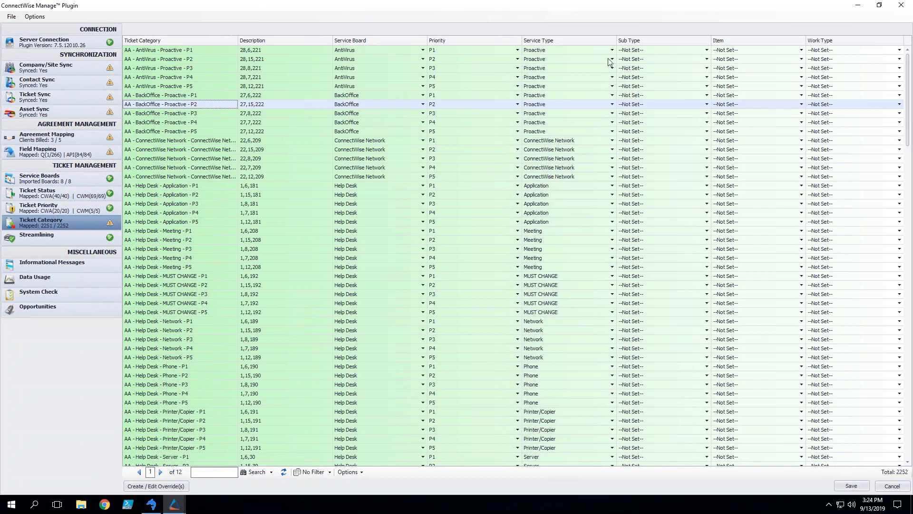
pyautogui.moveTo(632, 194)
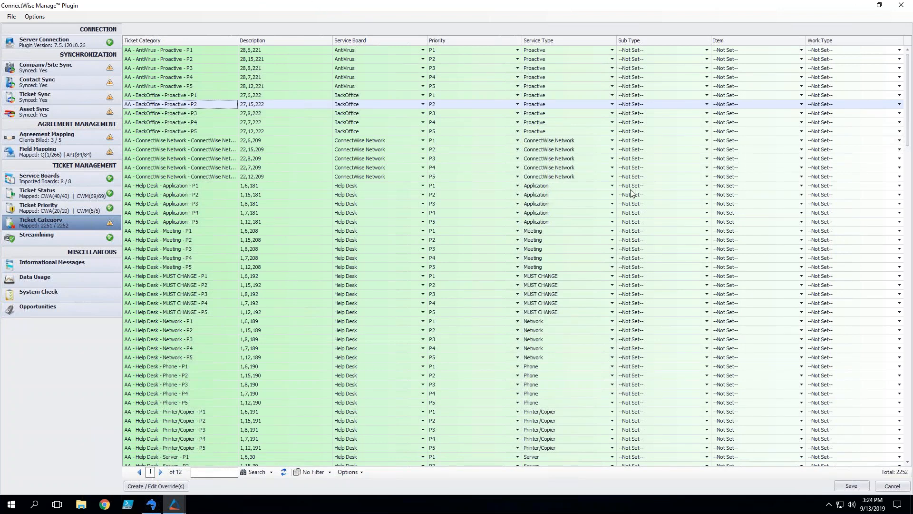
pyautogui.moveTo(423, 161)
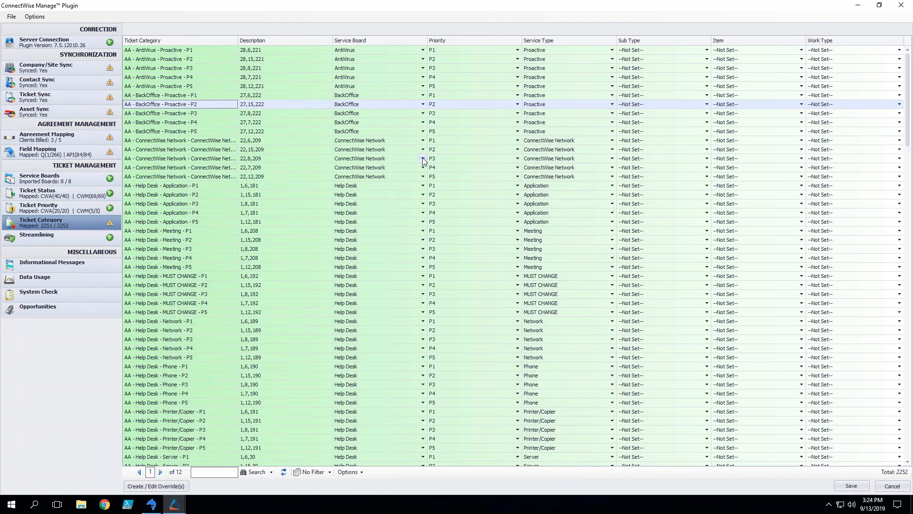
pyautogui.moveTo(392, 205)
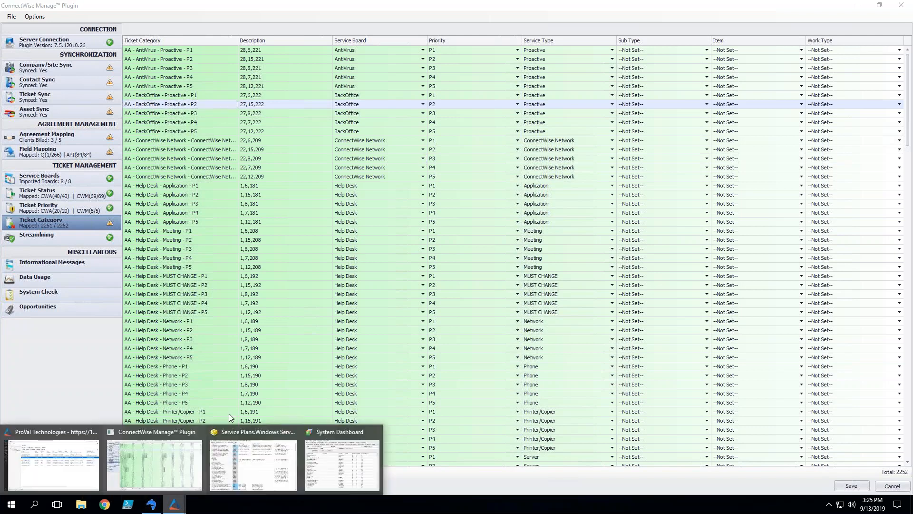
pyautogui.moveTo(331, 266)
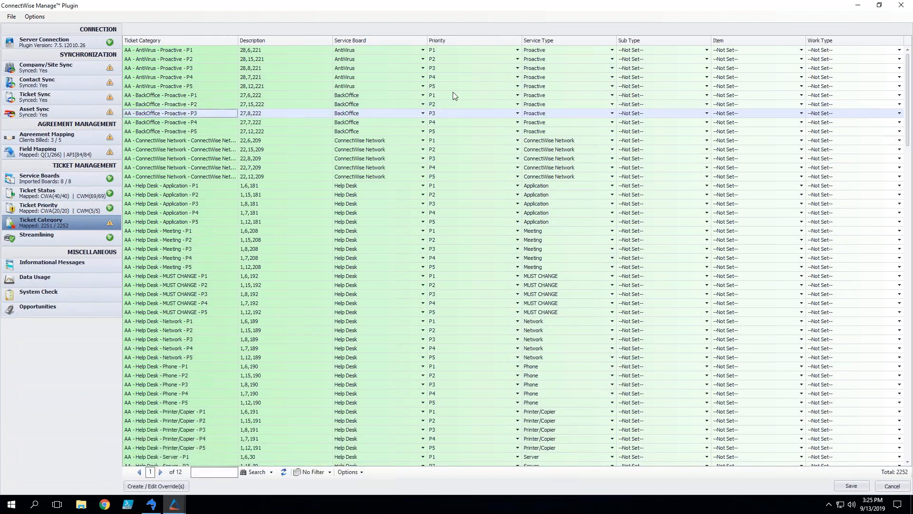
pyautogui.moveTo(558, 54)
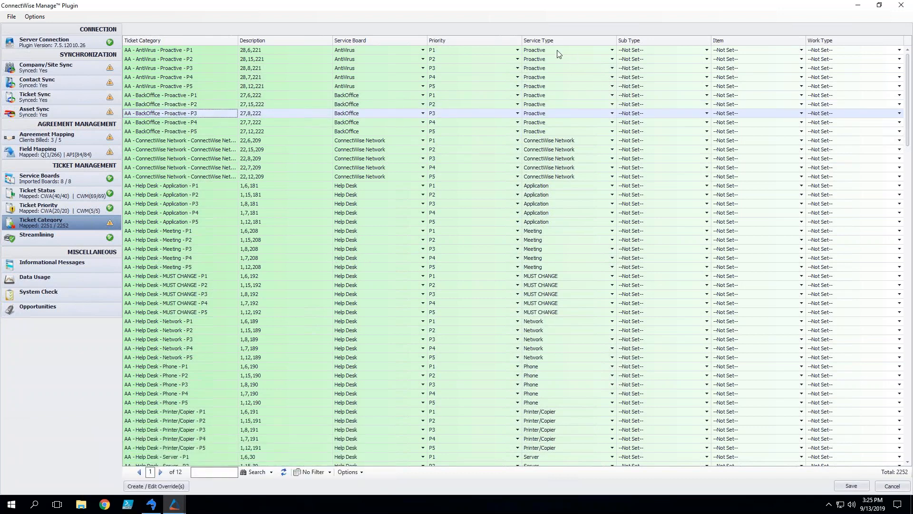
pyautogui.moveTo(373, 81)
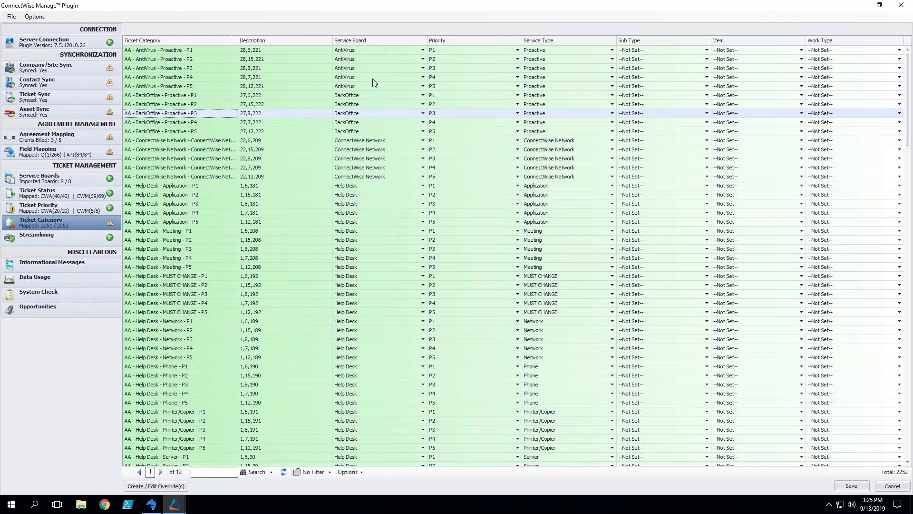
pyautogui.moveTo(364, 134)
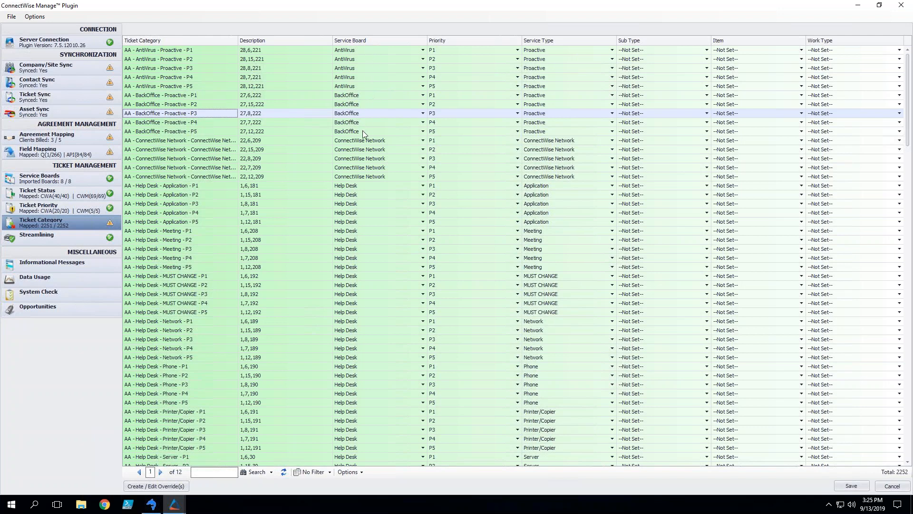
pyautogui.moveTo(348, 399)
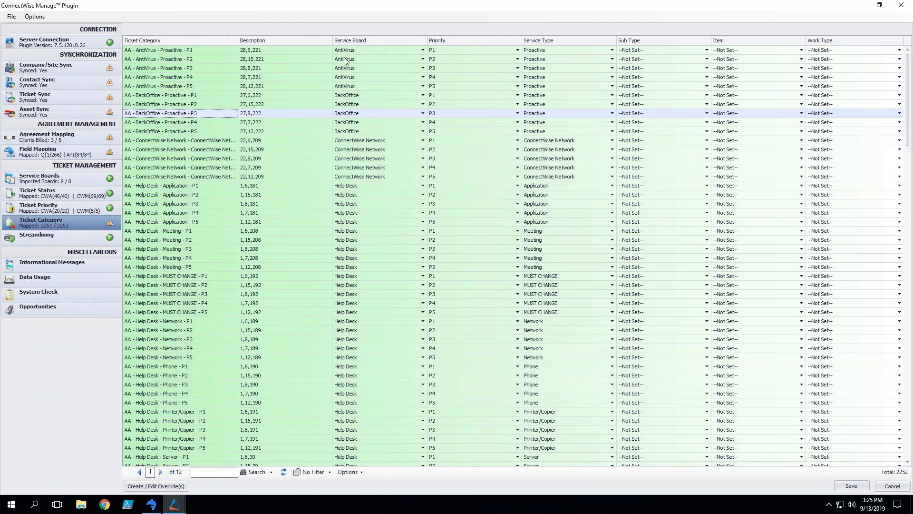
pyautogui.moveTo(157, 275)
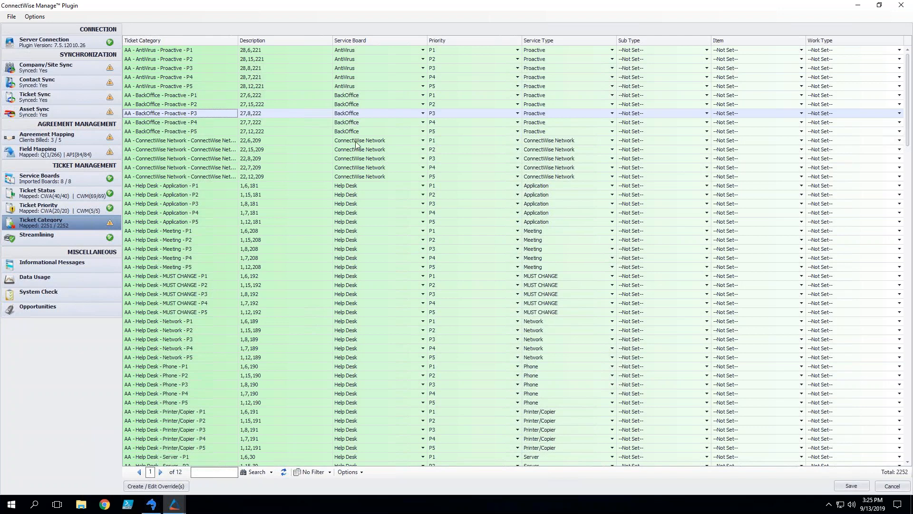
pyautogui.moveTo(476, 121)
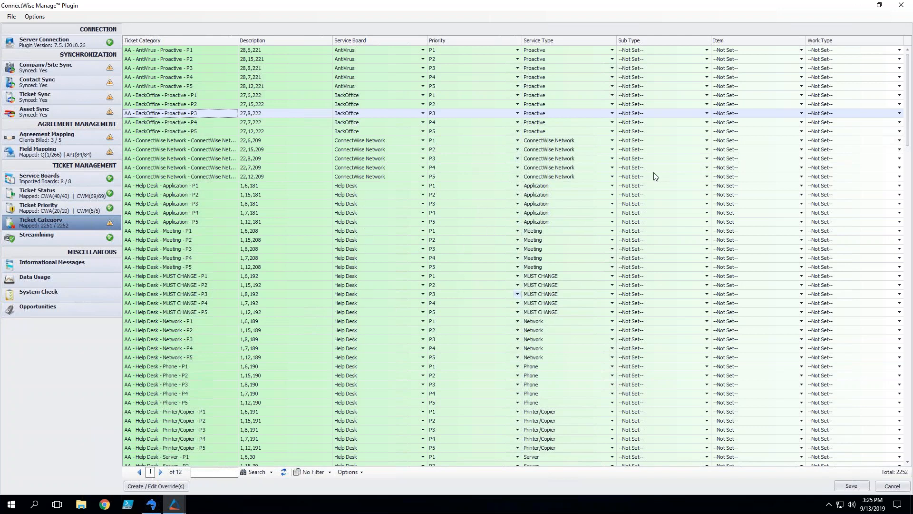
pyautogui.moveTo(591, 342)
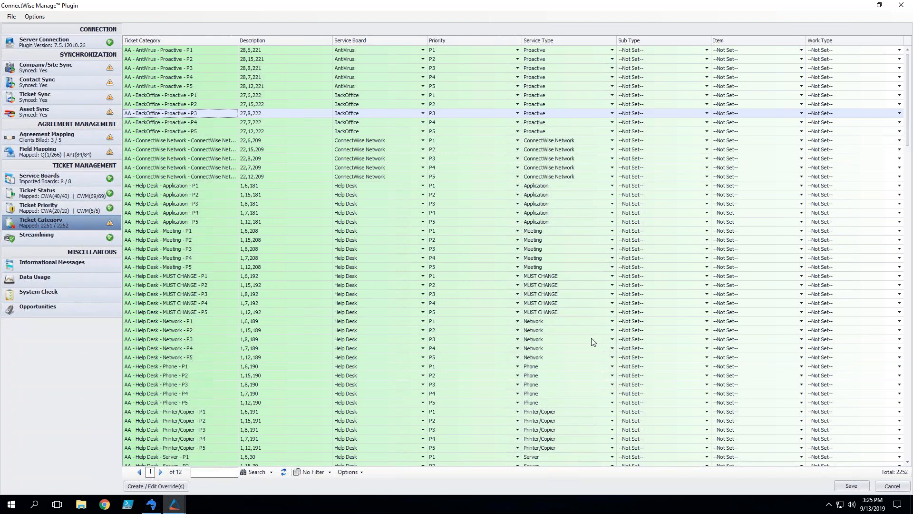
pyautogui.moveTo(412, 313)
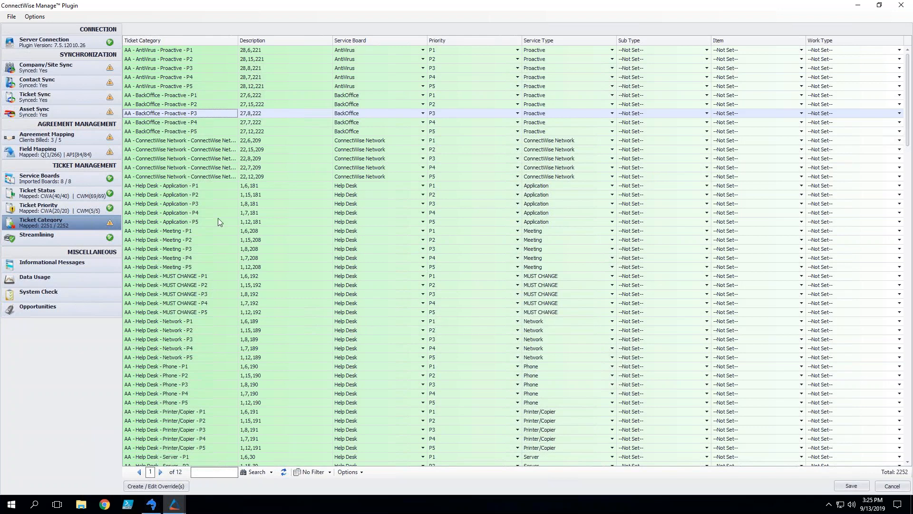
pyautogui.moveTo(342, 181)
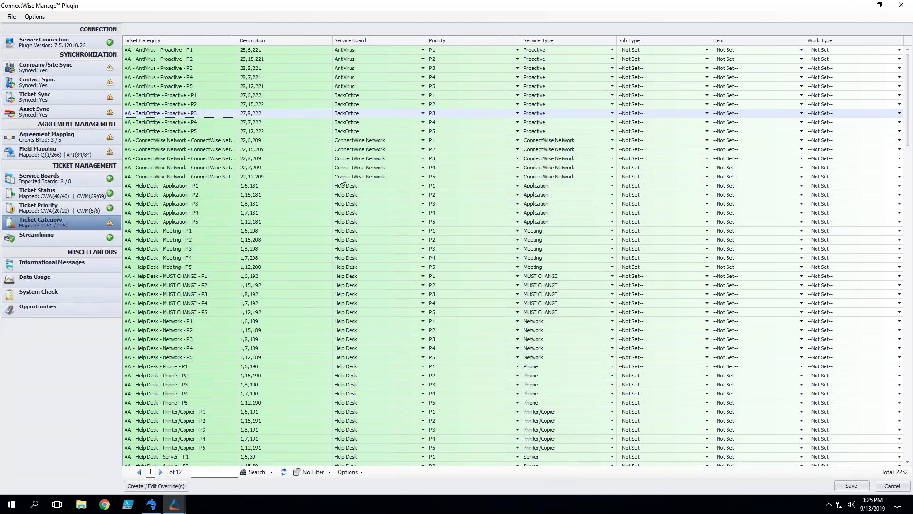
pyautogui.moveTo(358, 177)
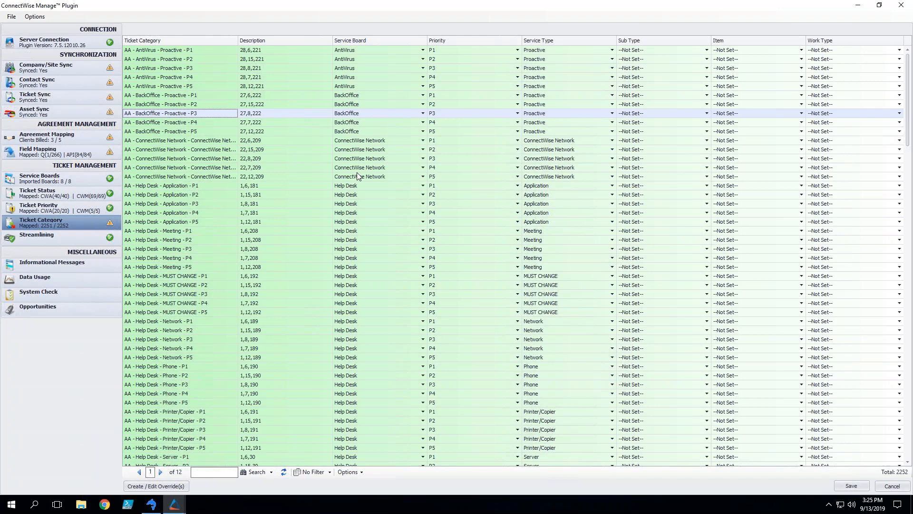
pyautogui.moveTo(339, 217)
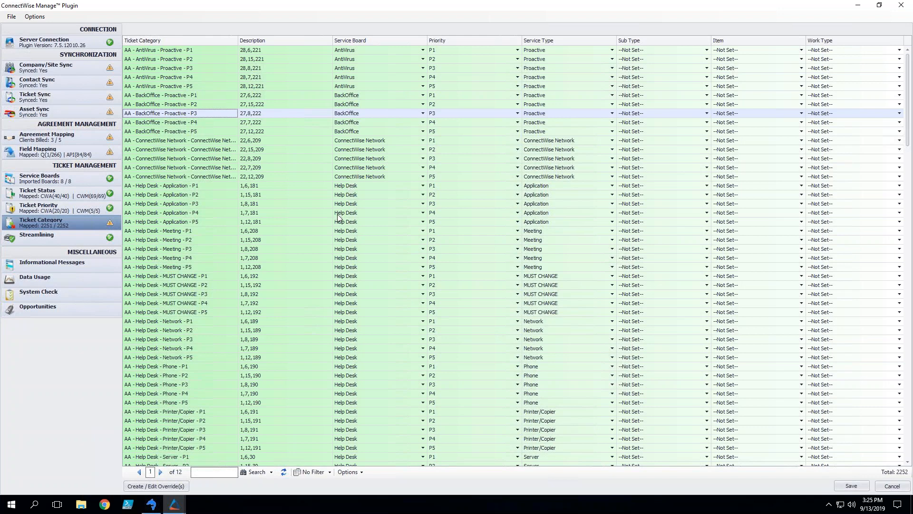
pyautogui.moveTo(3, 428)
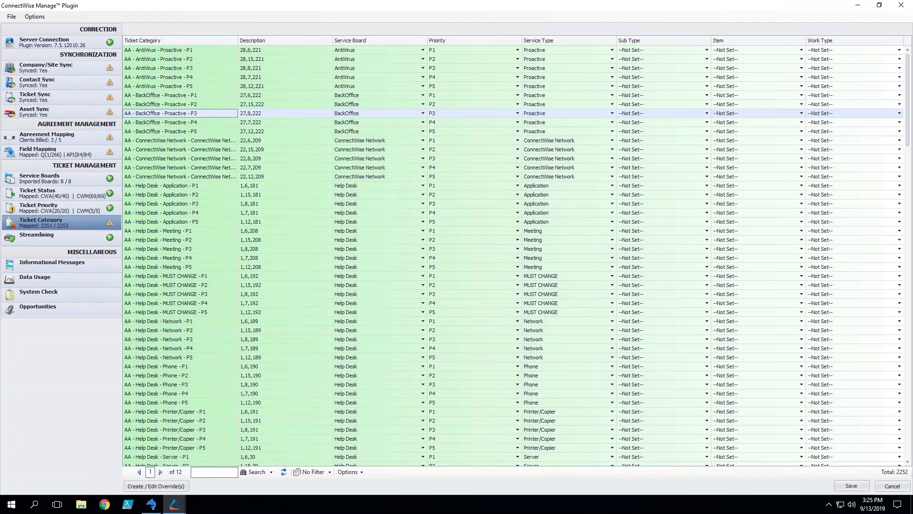
pyautogui.moveTo(472, 219)
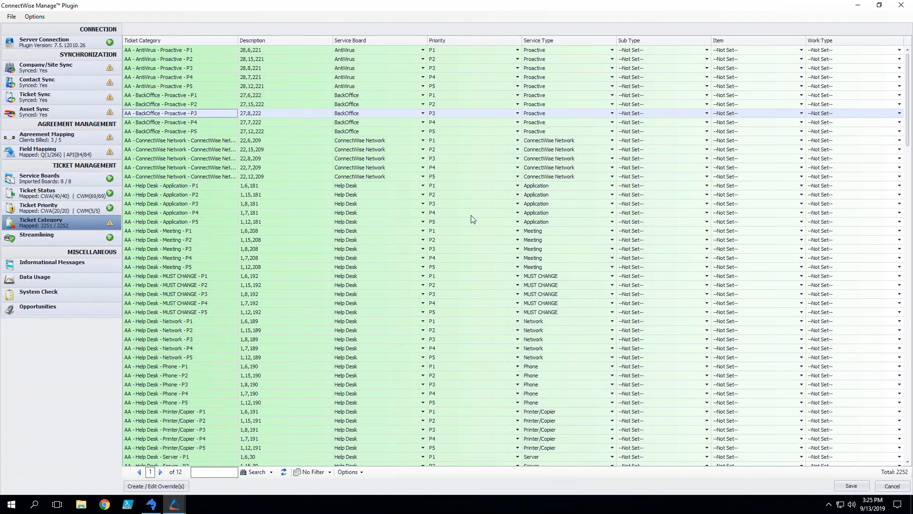
pyautogui.moveTo(545, 212)
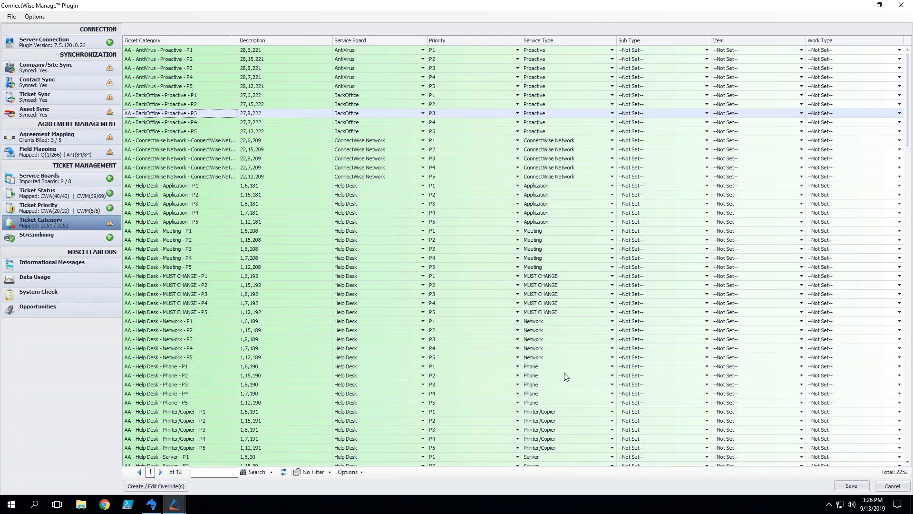
pyautogui.moveTo(382, 293)
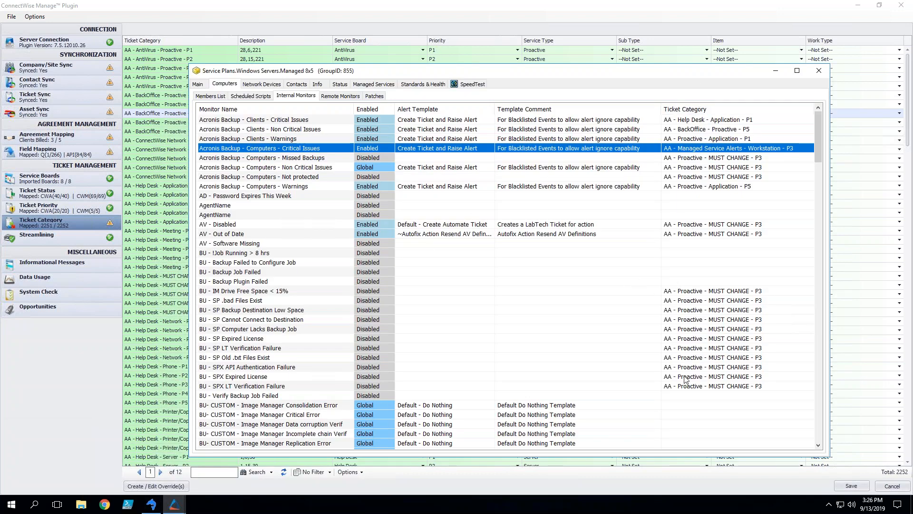
# Scroll the Internal Monitors list down to the BU- CUSTOM backup monitors
pyautogui.scroll(-3)
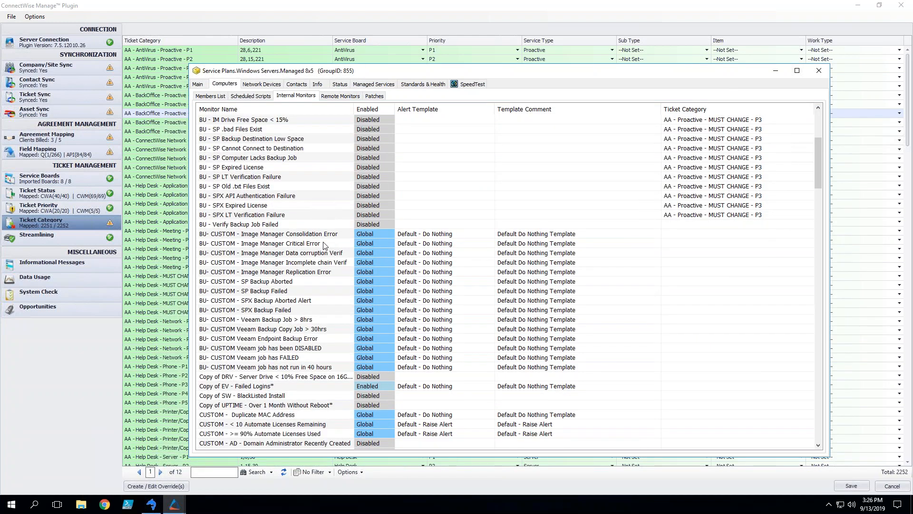
pyautogui.moveTo(543, 291)
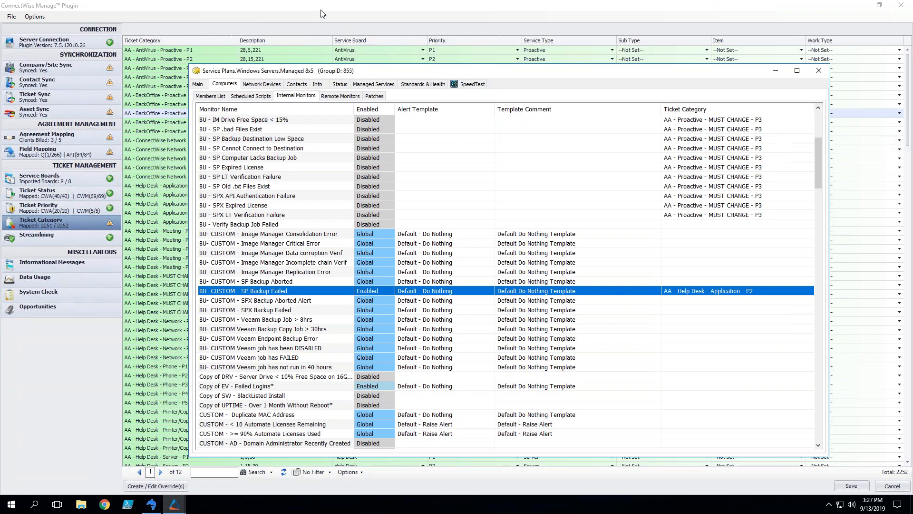
pyautogui.moveTo(4, 320)
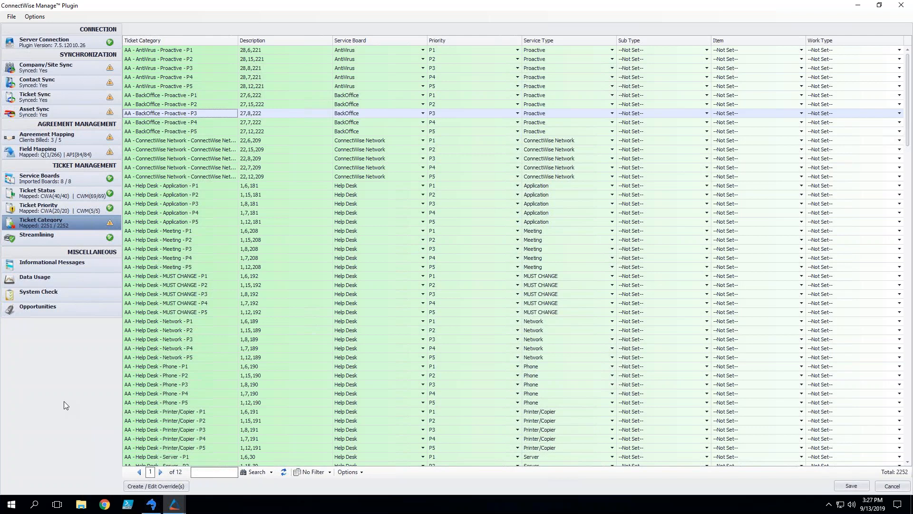
pyautogui.moveTo(19, 397)
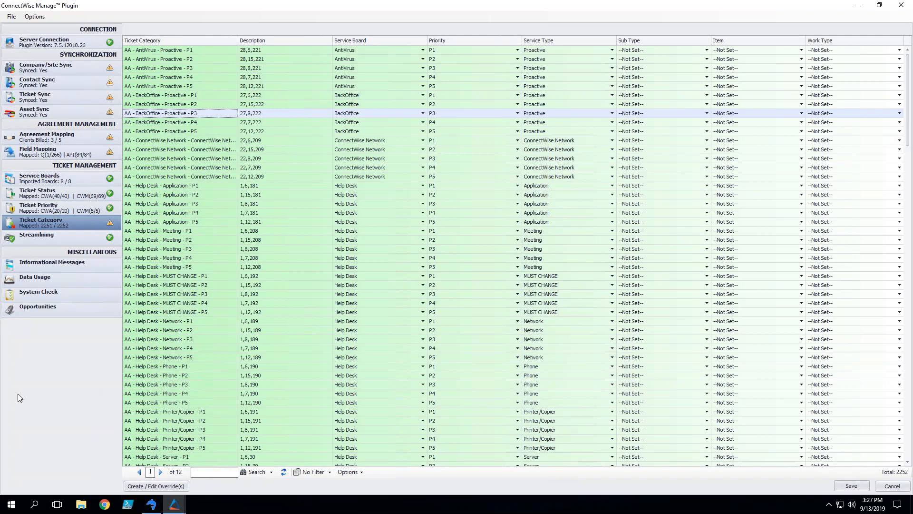